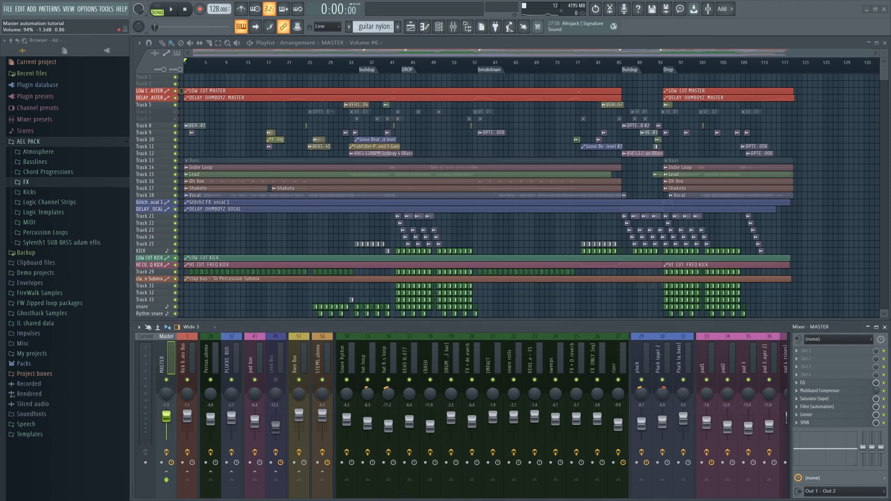
Create an automation clip for the master volume fader on Track 1
right_click(167, 392)
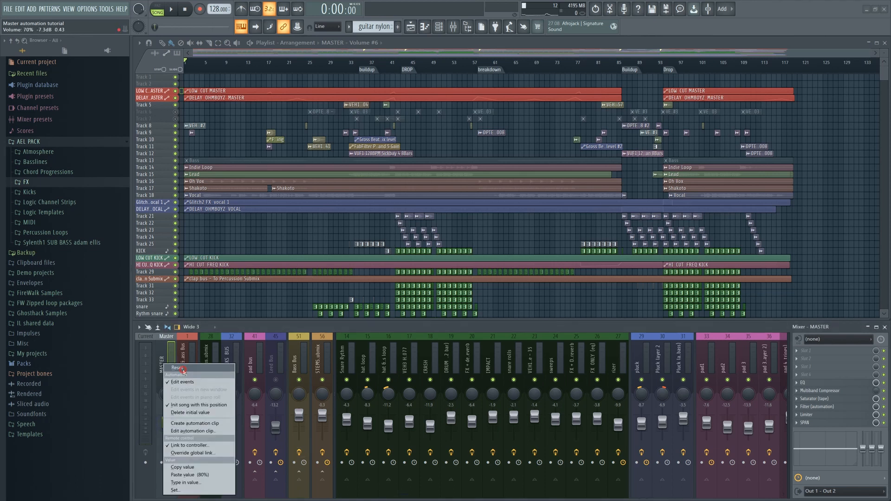
left_click(177, 368)
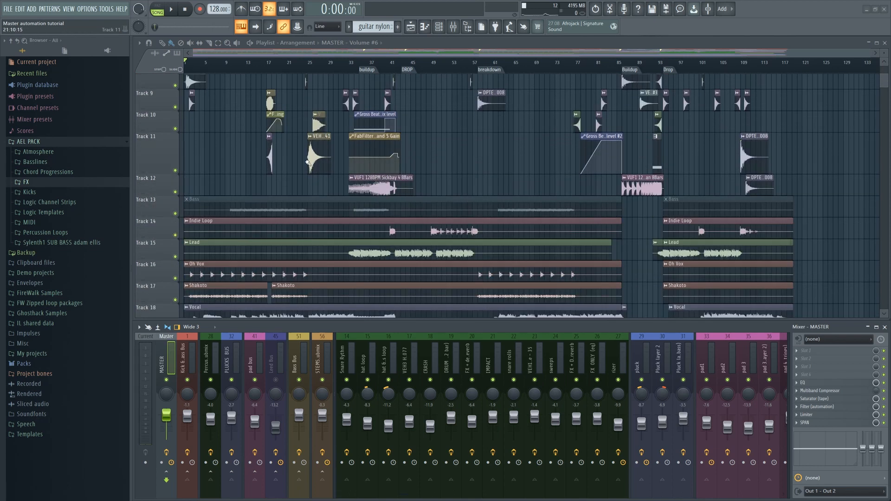
scroll("down", 3)
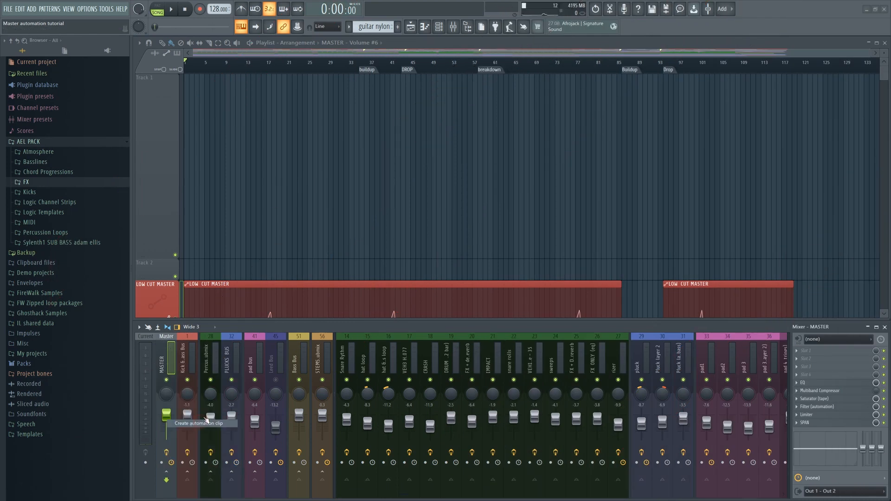
left_click(198, 423)
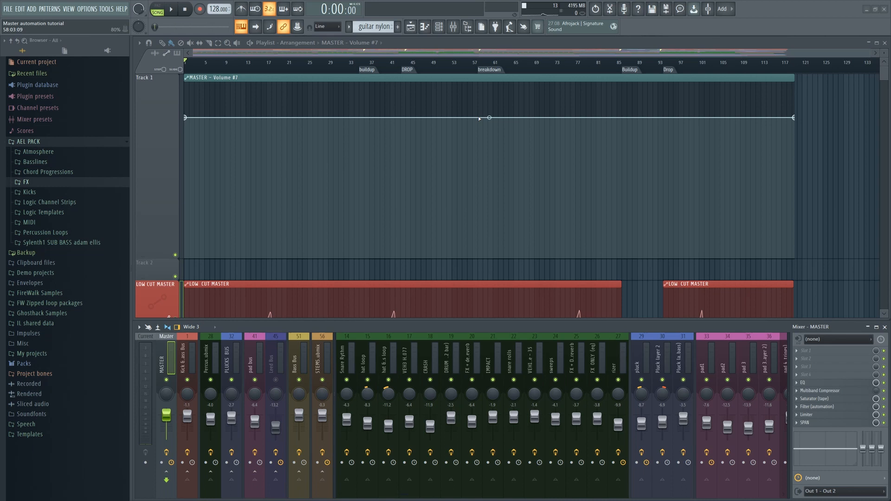
Shape the curve by pasting the copied 80% value onto an envelope point
right_click(488, 118)
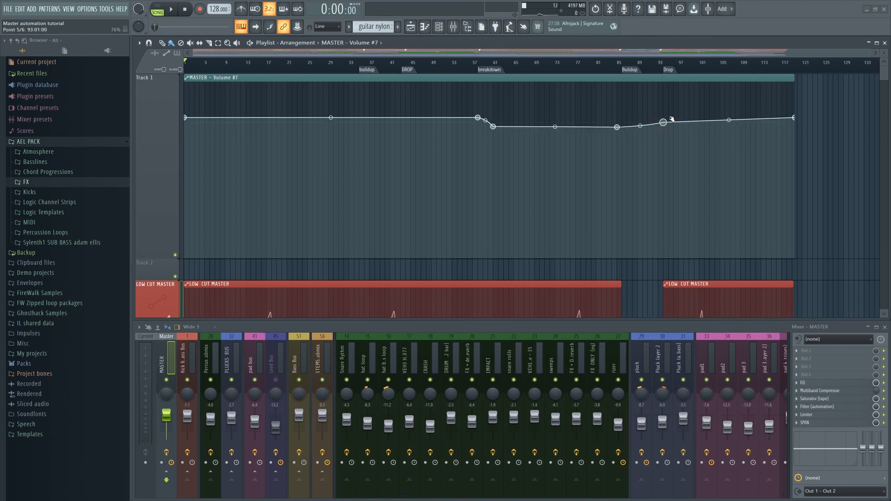
right_click(663, 121)
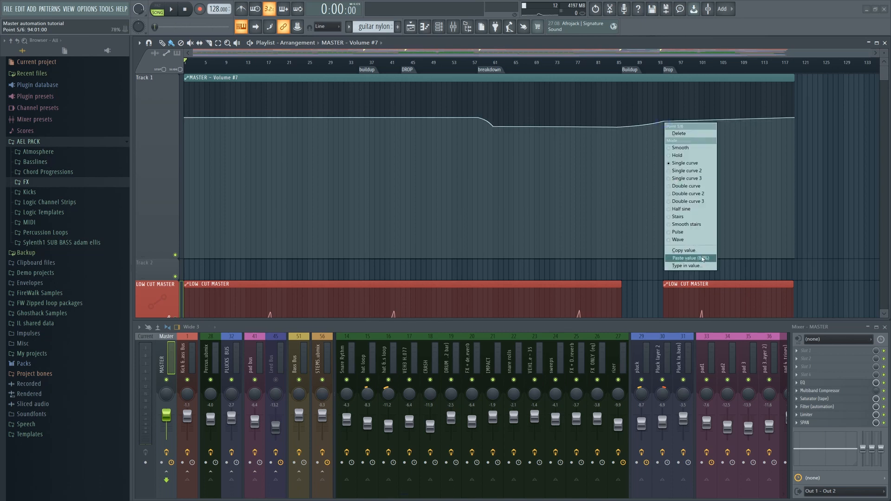
left_click(688, 258)
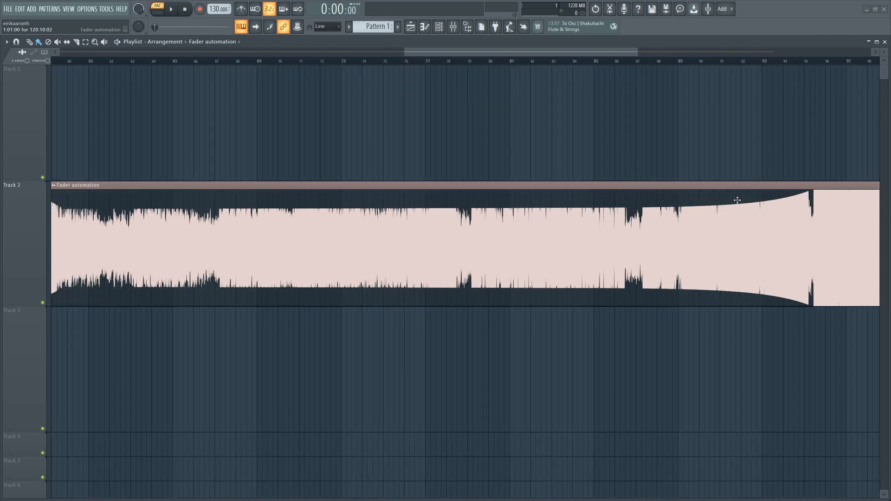
mouse_move(179, 226)
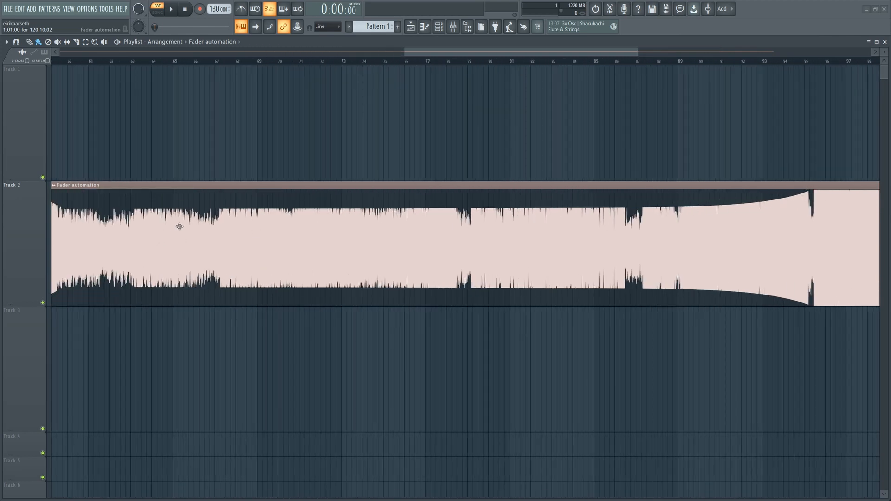
Scroll the Fader automation render project to view its tapering waveform
scroll("down", 3)
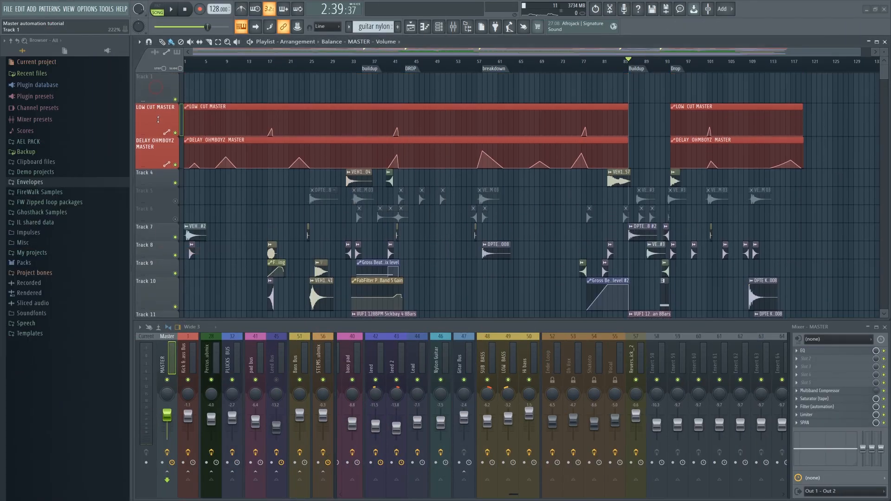
Load Fruity Balance into master FX slot 1 and open its Volume knob options
scroll("down", 3)
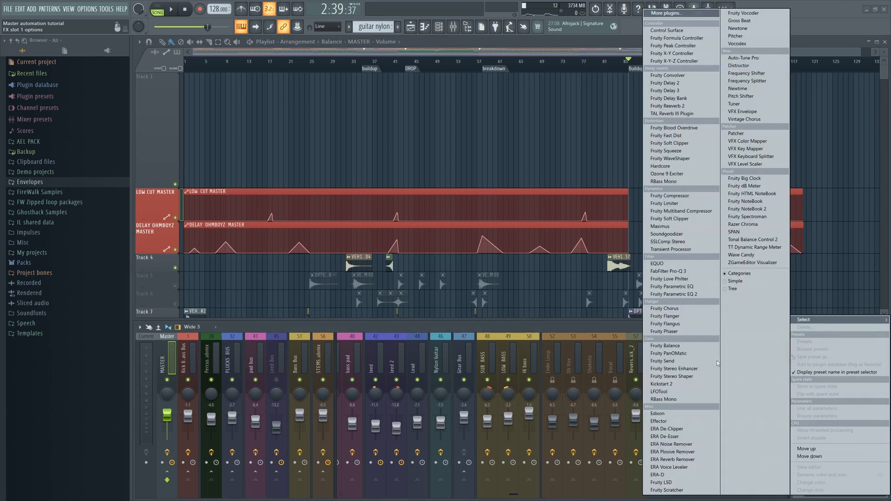
left_click(663, 345)
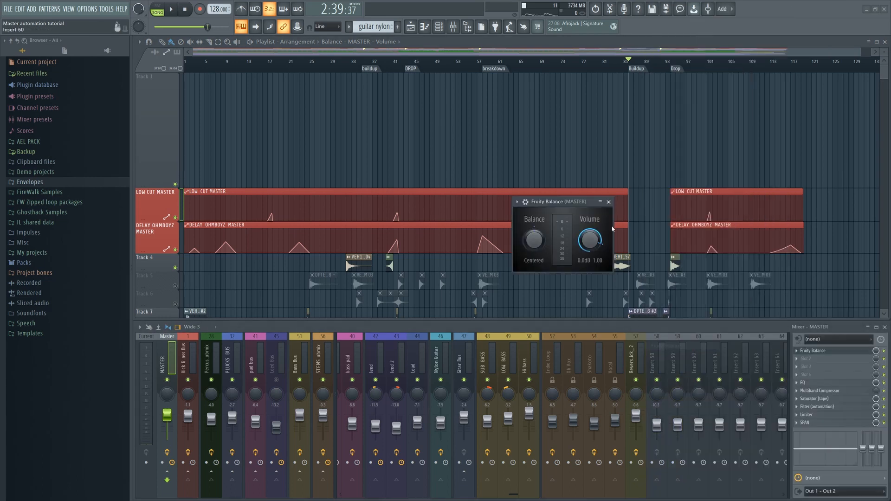
left_click(592, 241)
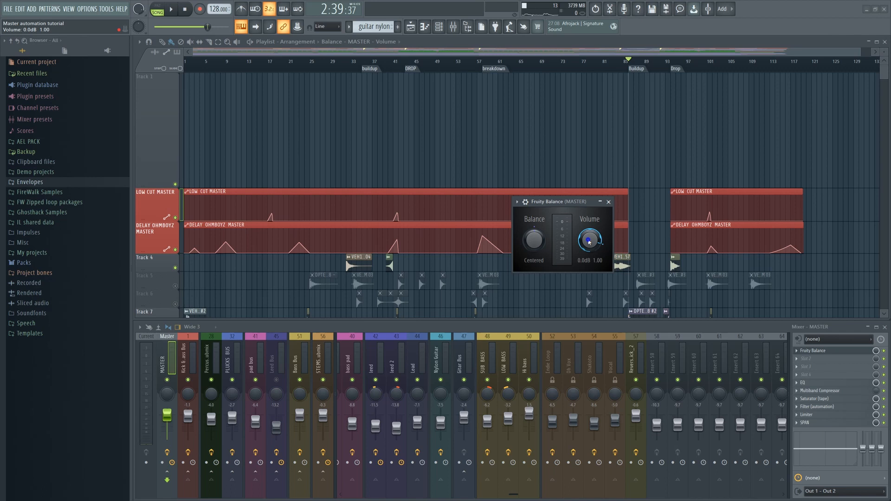
right_click(590, 239)
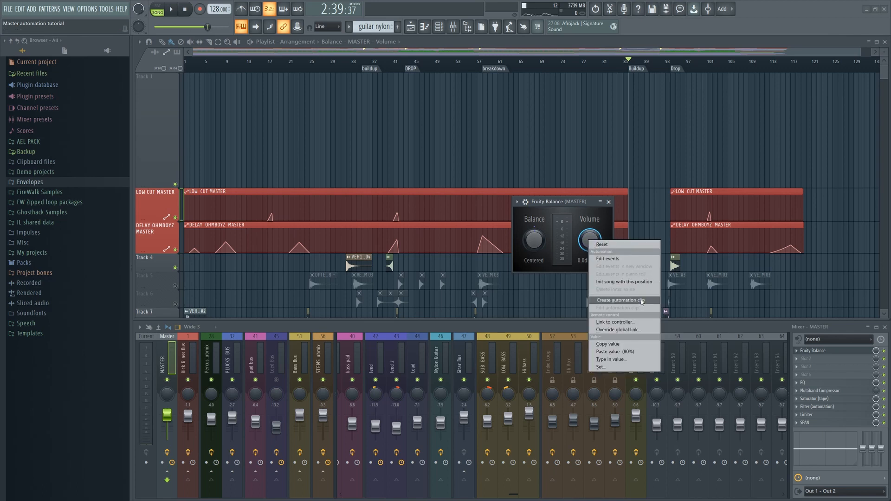
Create a Balance Volume automation clip, then paste 80% onto two envelope points
left_click(621, 300)
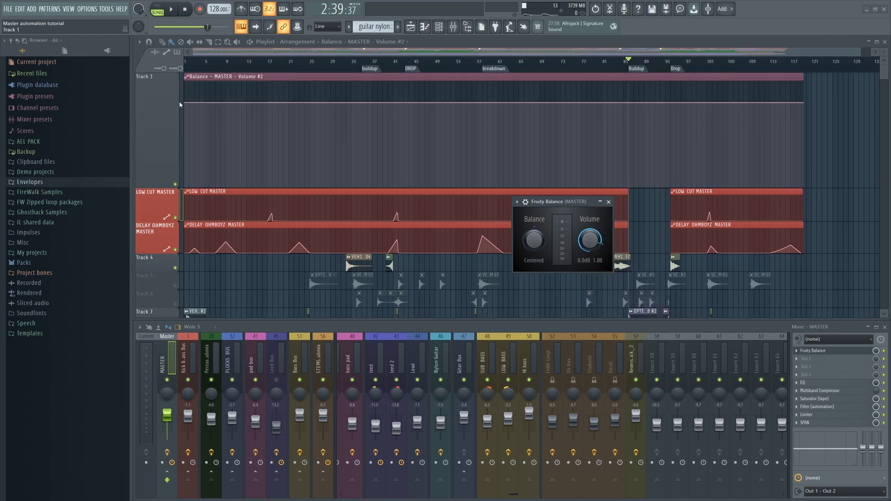
left_click(607, 202)
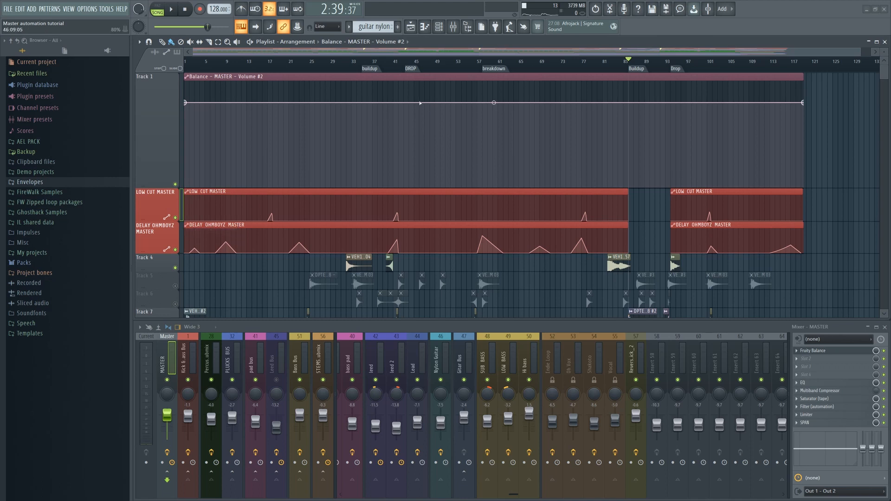
right_click(494, 103)
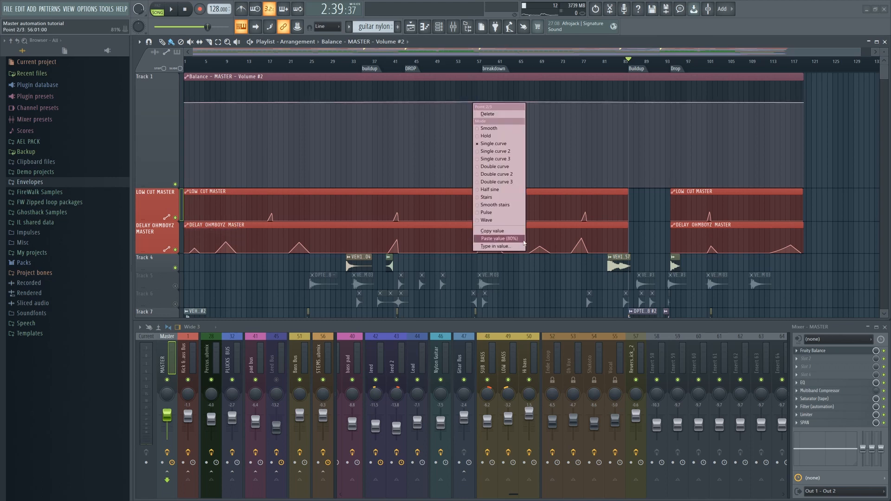
left_click(499, 238)
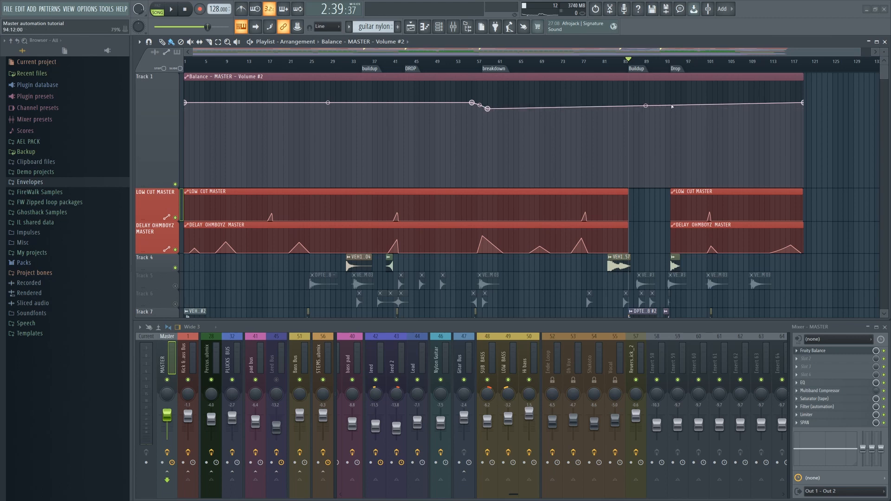
right_click(670, 107)
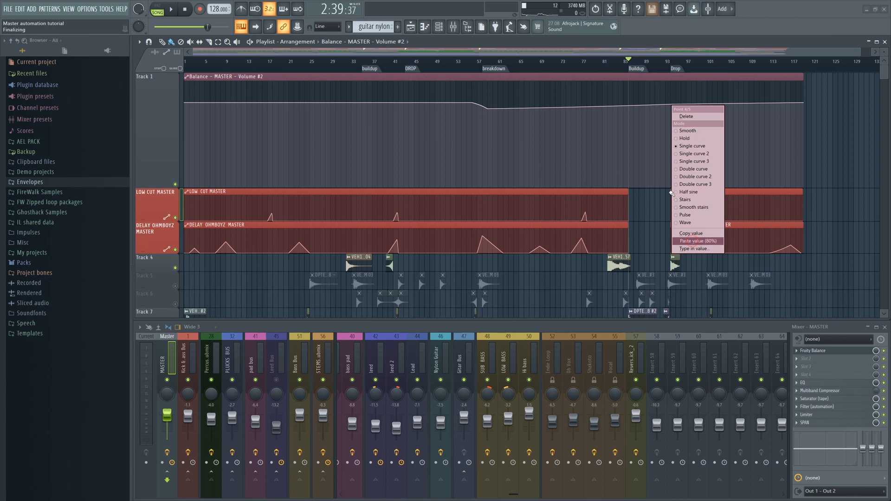
left_click(697, 240)
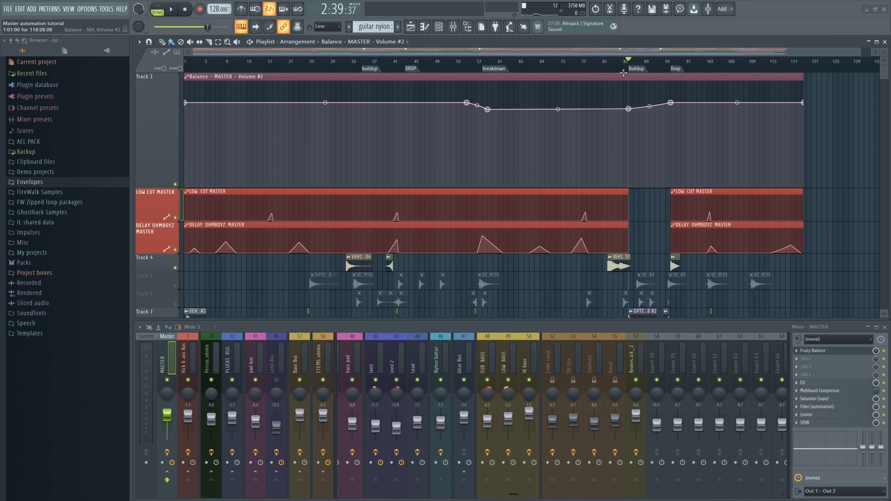
left_click(172, 9)
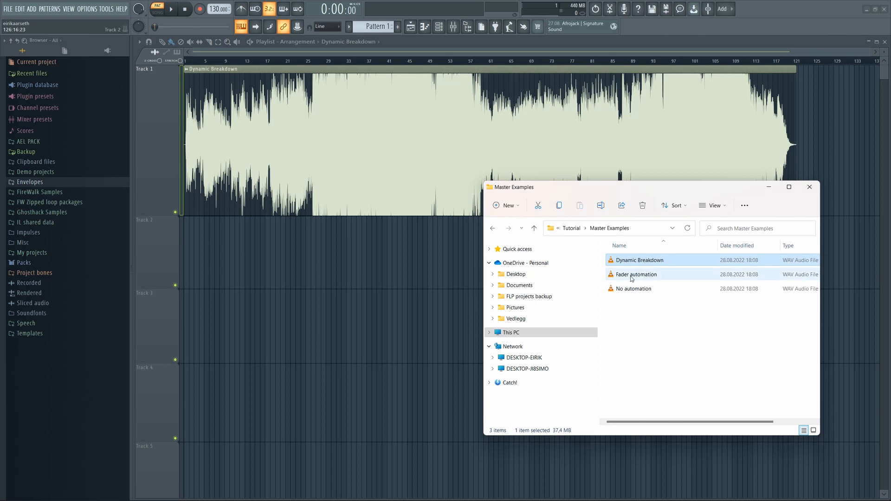
mouse_move(635, 275)
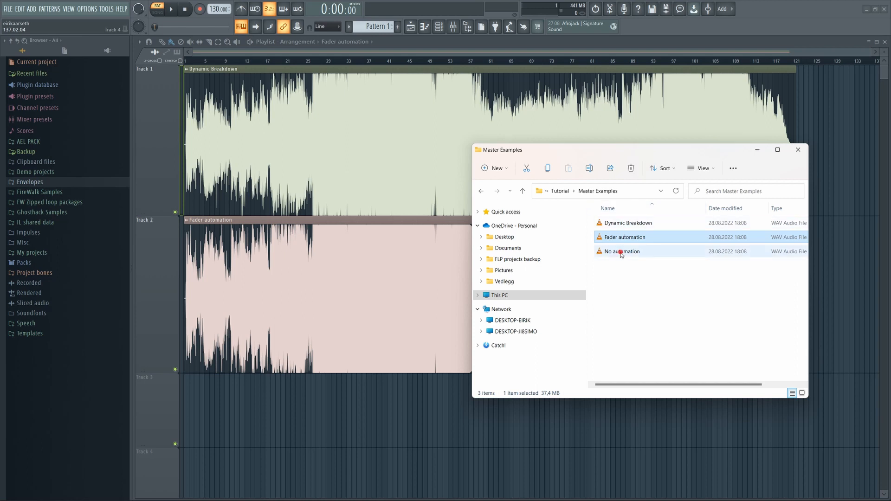
Add the 'No automation' render WAV to the playlist
double_click(622, 251)
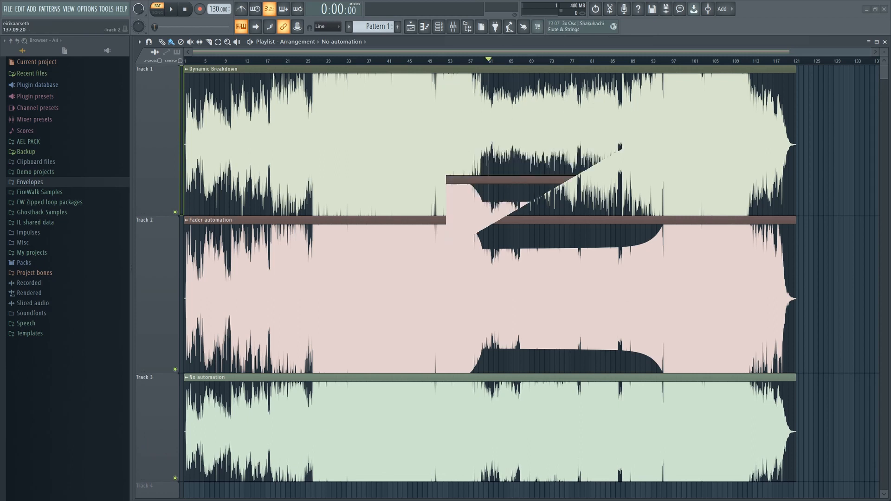
Solo the Fader automation track and start playback
left_click(157, 9)
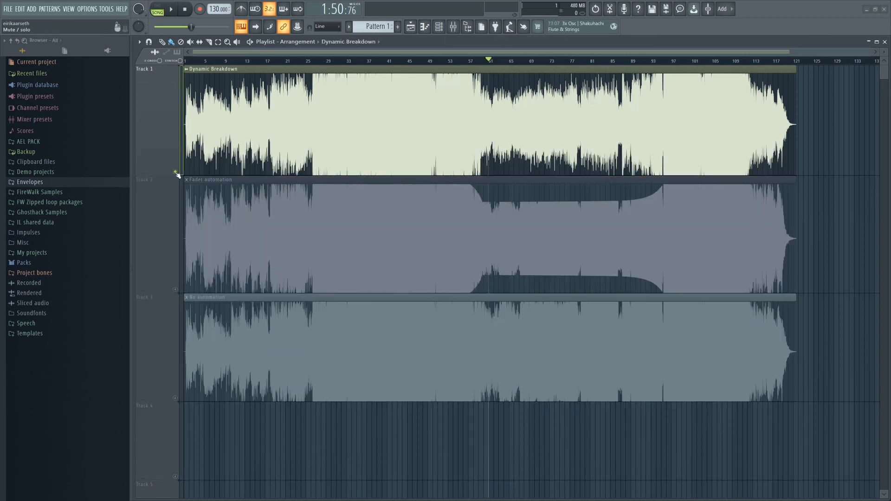
left_click(172, 10)
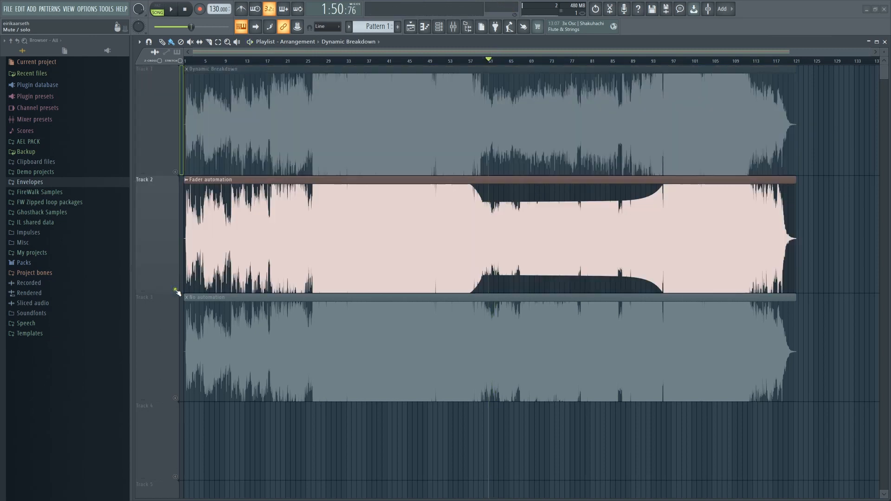
left_click(171, 8)
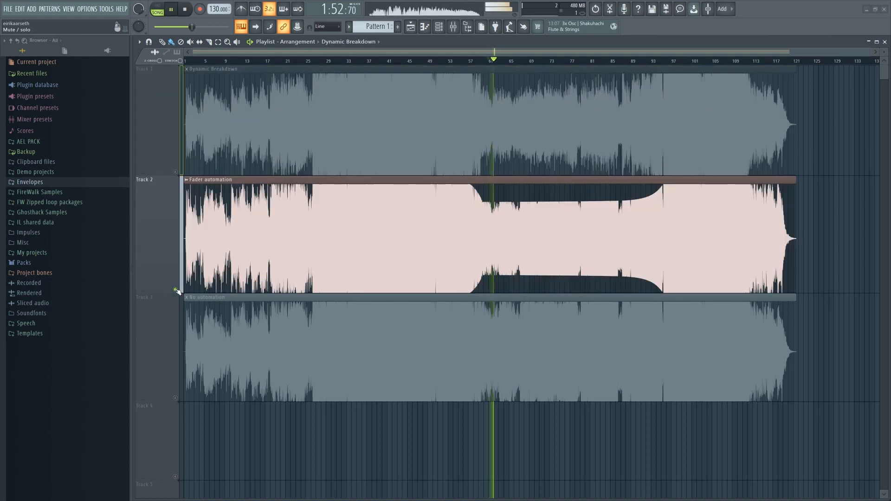